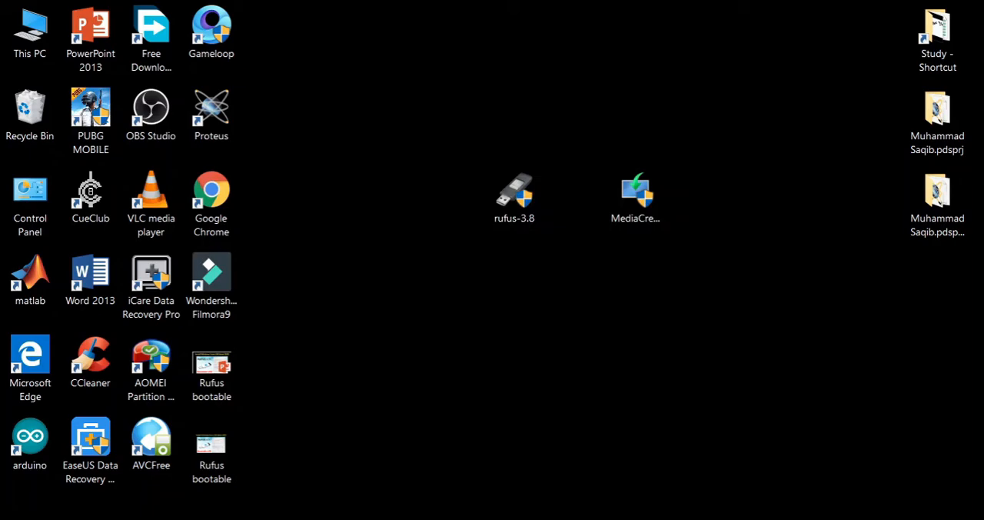
Launch Rufus 3.8 from the rufus-3.8 desktop icon
{"action": "left_click", "coordinate": [938, 31]}
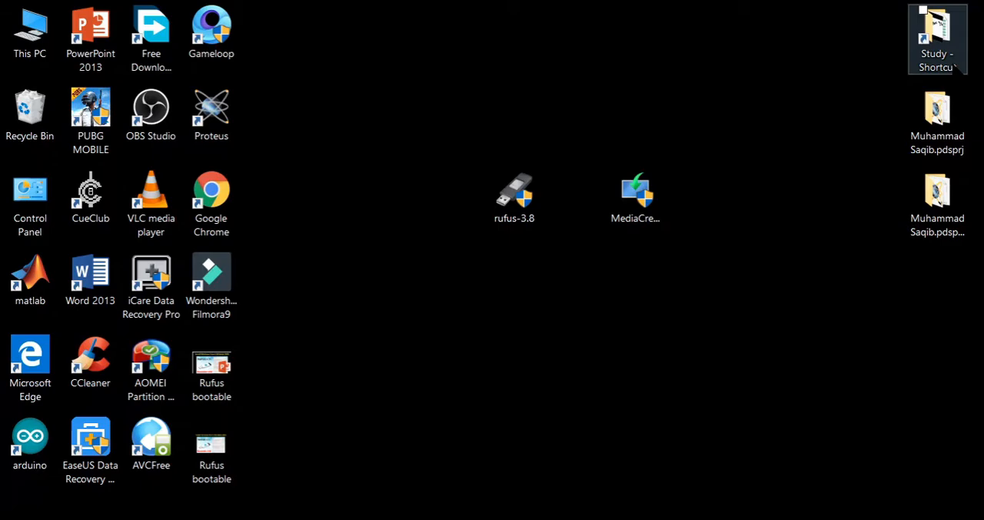
{"action": "double_click", "coordinate": [515, 190]}
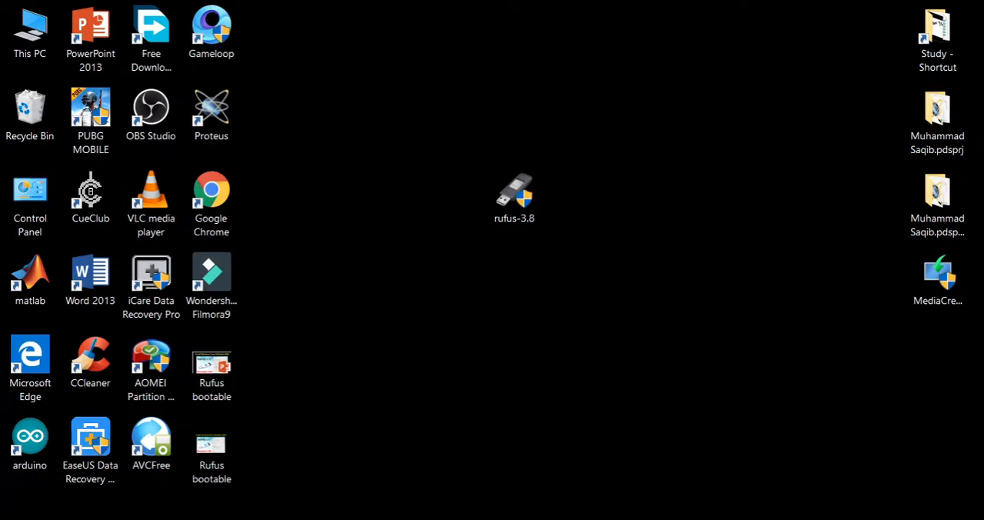
{"action": "double_click", "coordinate": [516, 192]}
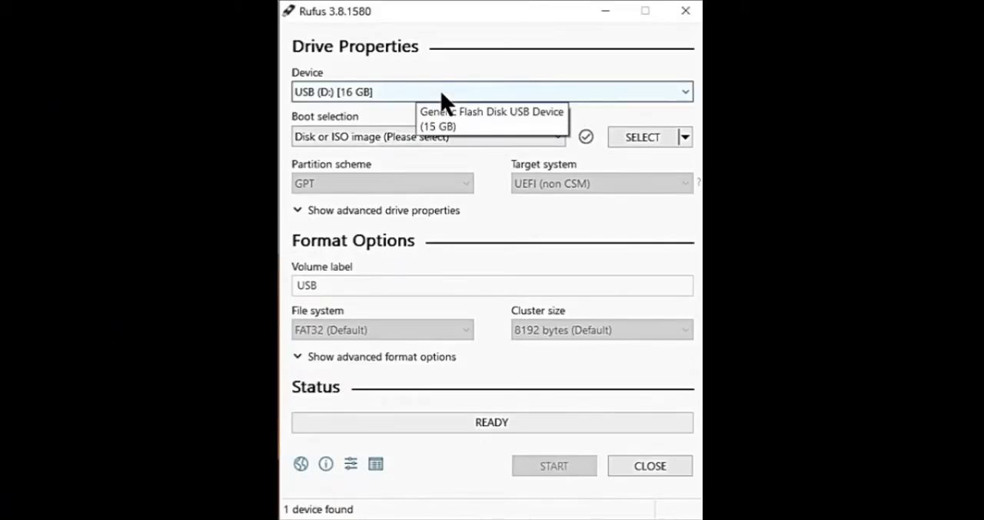
{"action": "mouse_move", "coordinate": [433, 95]}
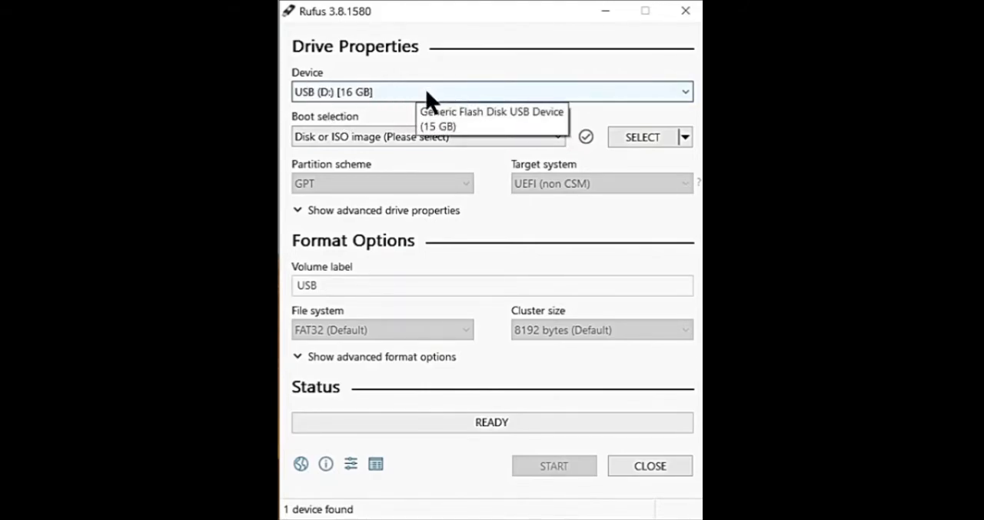
{"action": "mouse_move", "coordinate": [357, 111]}
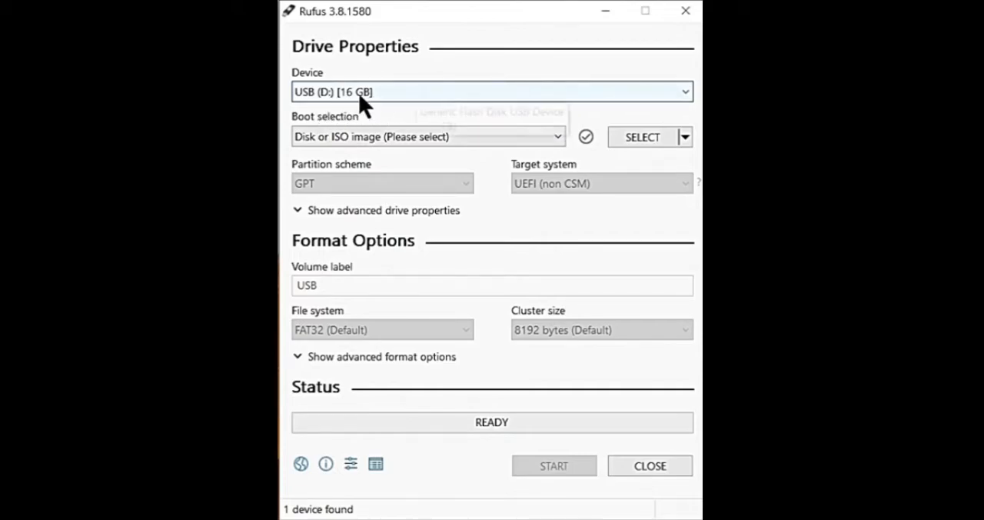
{"action": "mouse_move", "coordinate": [464, 131]}
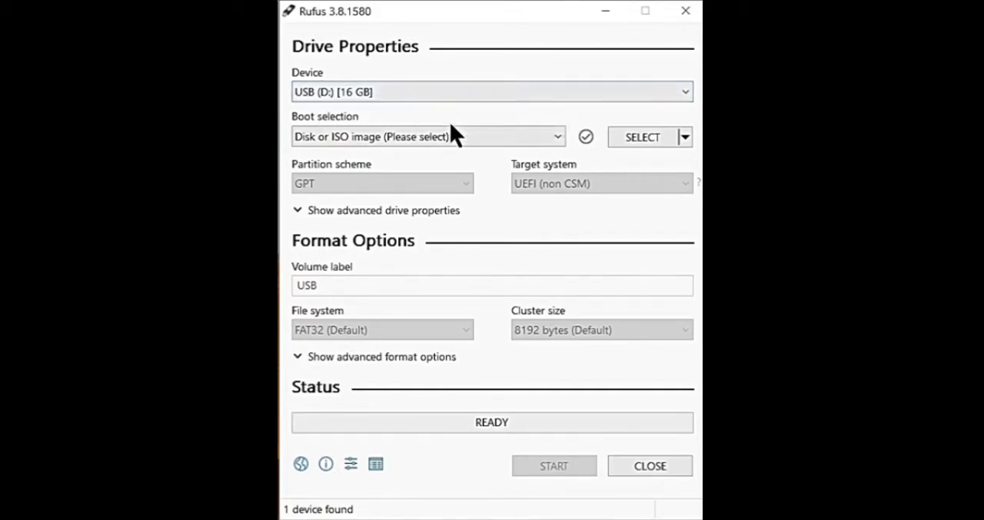
{"action": "mouse_move", "coordinate": [628, 126]}
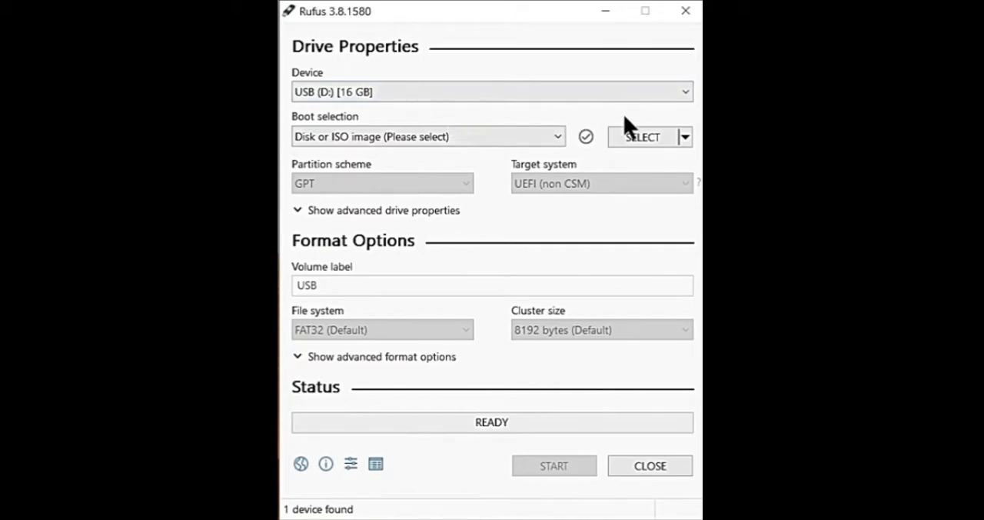
Load the Windows 10 v1903 ISO from the Windows folder as the boot image
{"action": "left_click", "coordinate": [643, 137]}
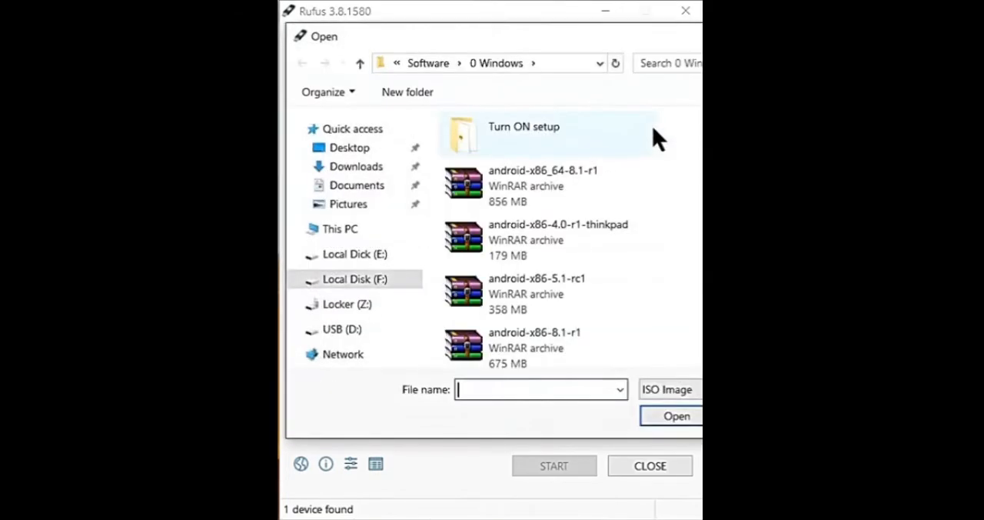
{"action": "scroll", "scroll_direction": "down", "scroll_amount": 3}
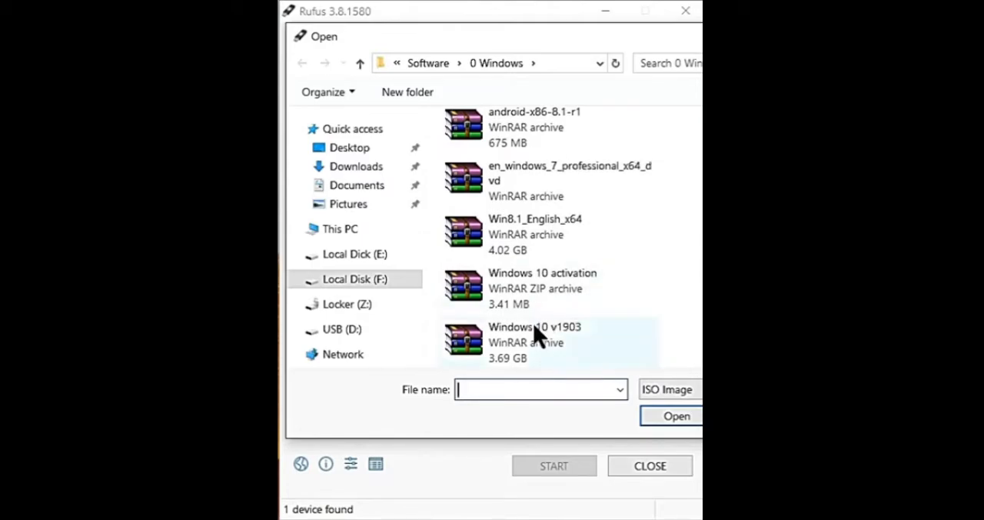
{"action": "left_click", "coordinate": [535, 341]}
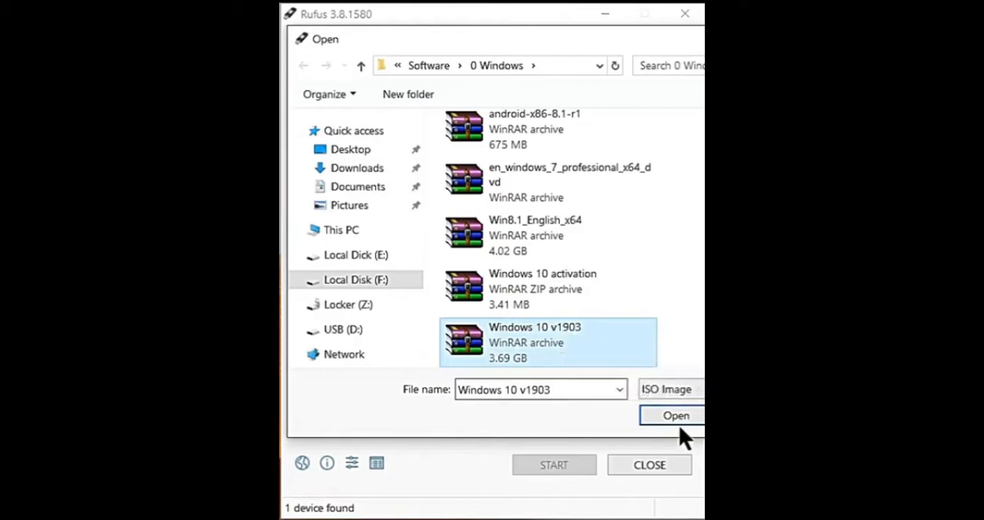
{"action": "left_click", "coordinate": [677, 415]}
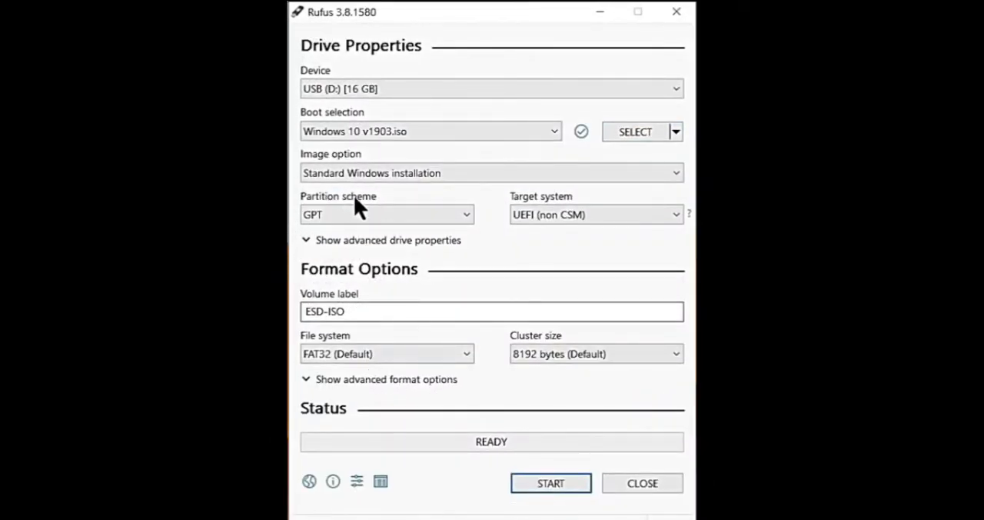
{"action": "mouse_move", "coordinate": [394, 200]}
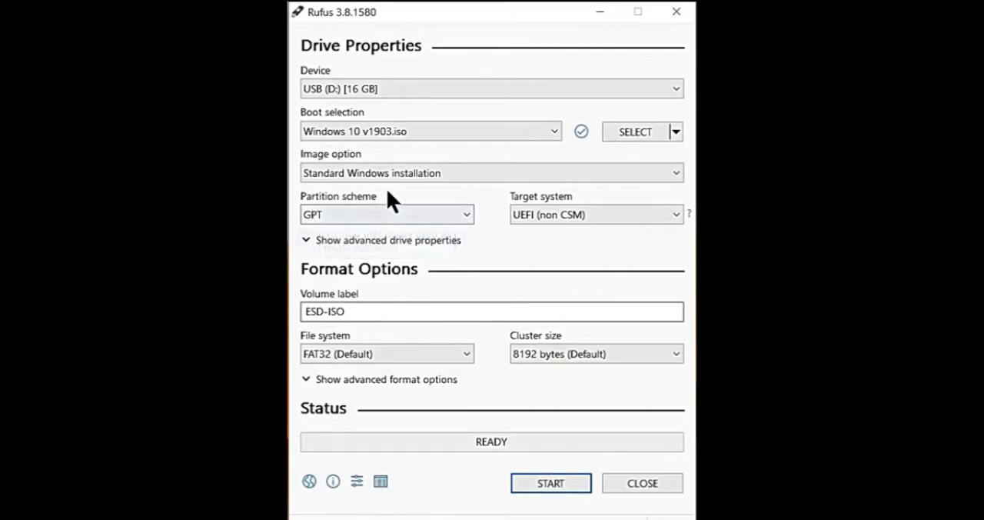
{"action": "mouse_move", "coordinate": [381, 223]}
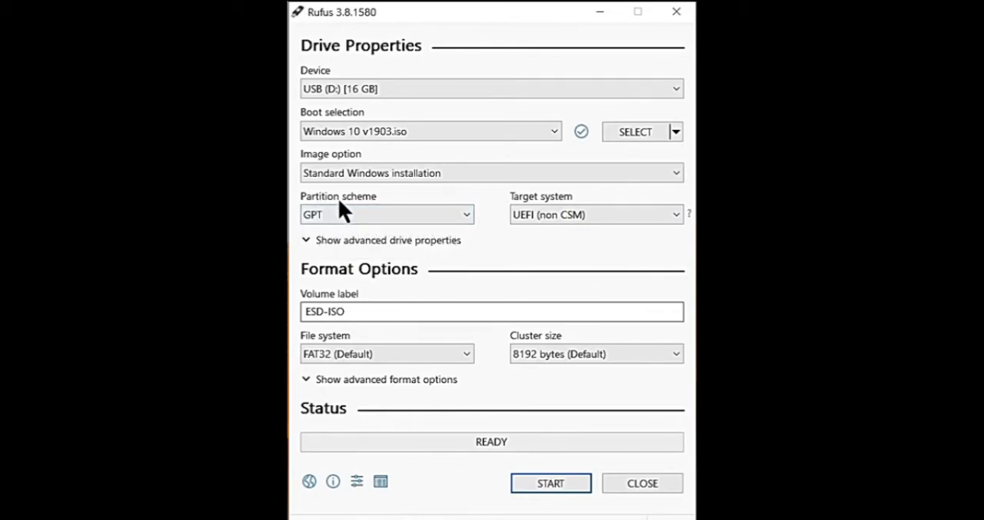
{"action": "mouse_move", "coordinate": [350, 212]}
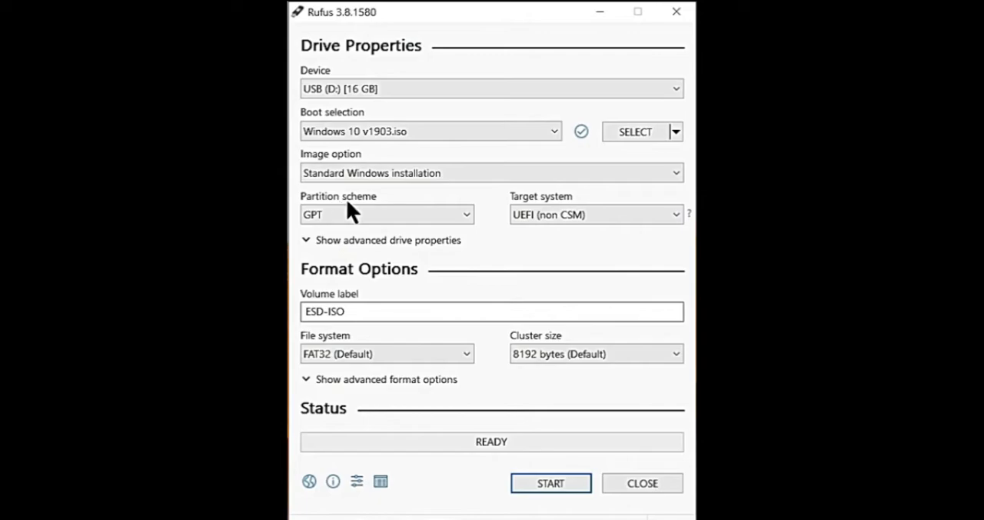
{"action": "left_click", "coordinate": [387, 215]}
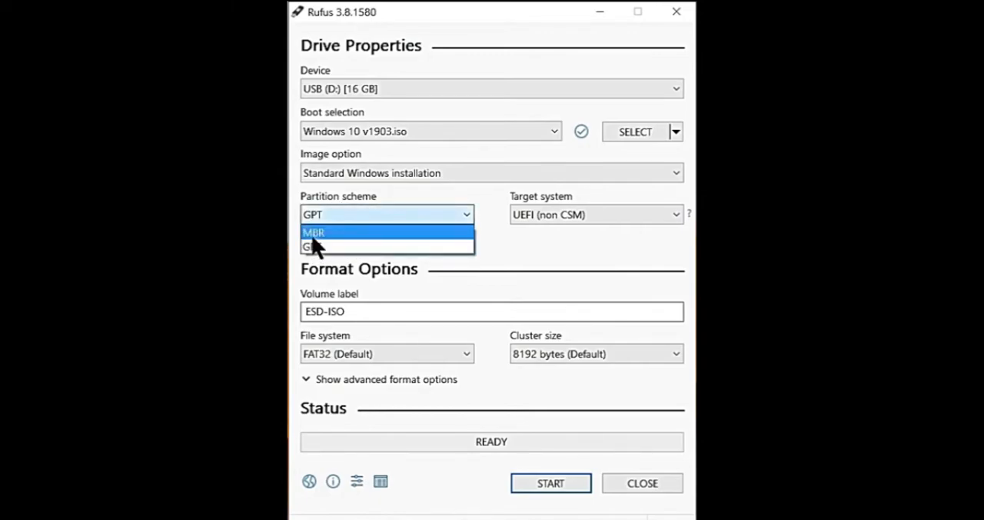
{"action": "mouse_move", "coordinate": [372, 243]}
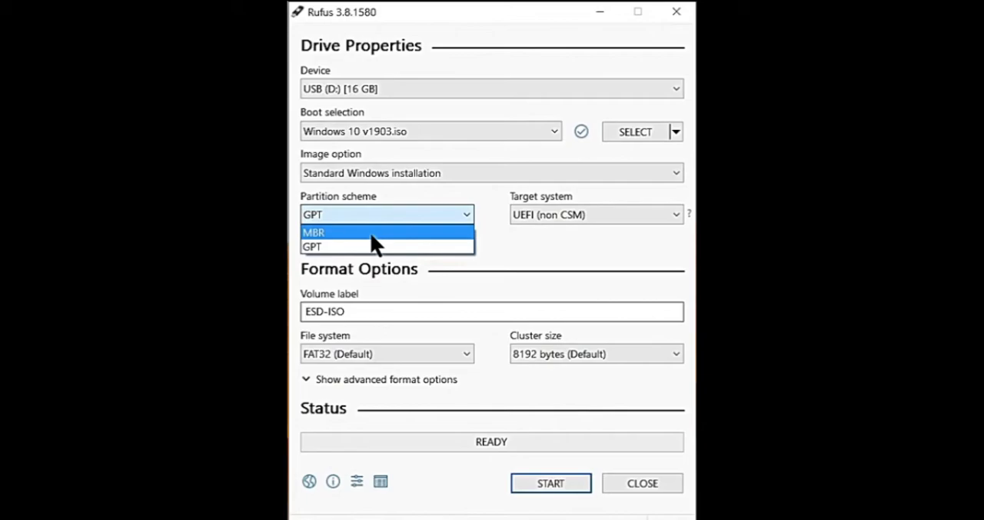
{"action": "mouse_move", "coordinate": [323, 255]}
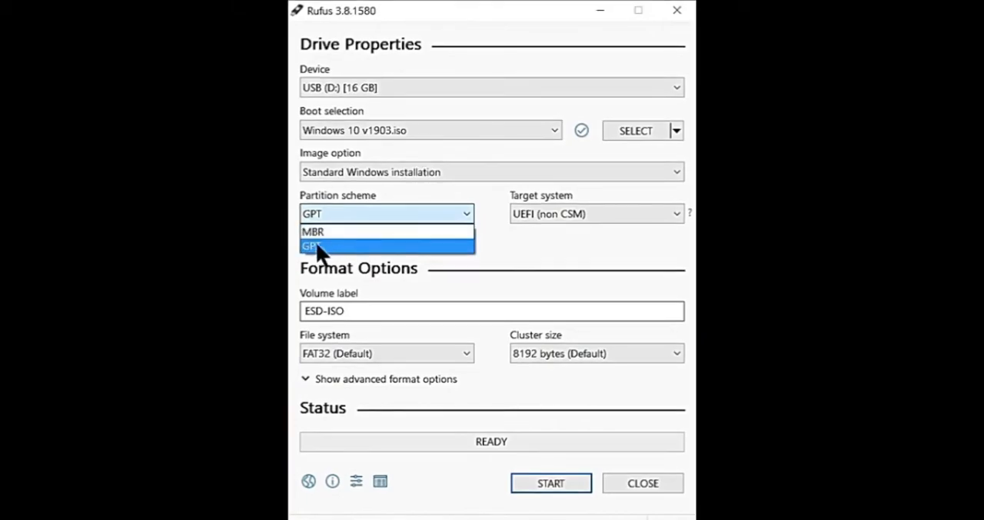
{"action": "left_click", "coordinate": [310, 246]}
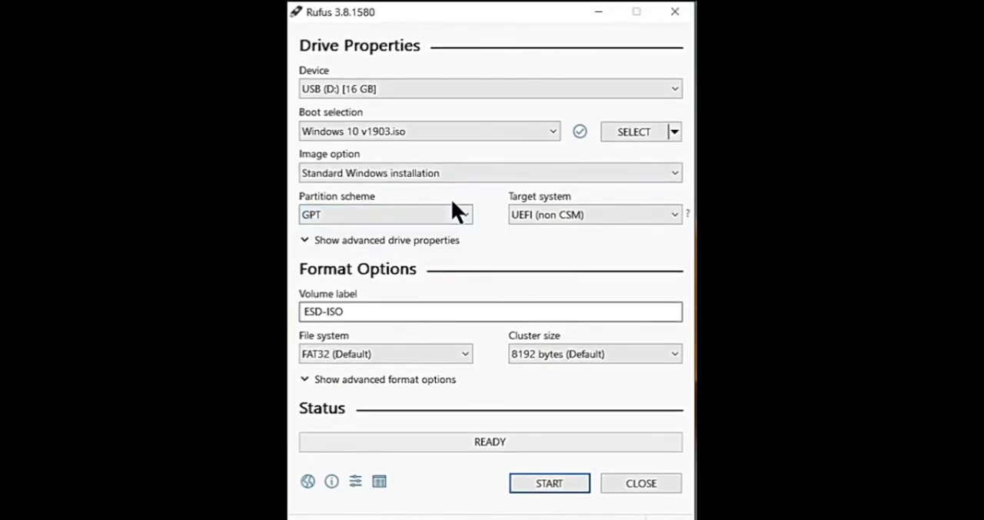
{"action": "mouse_move", "coordinate": [428, 289]}
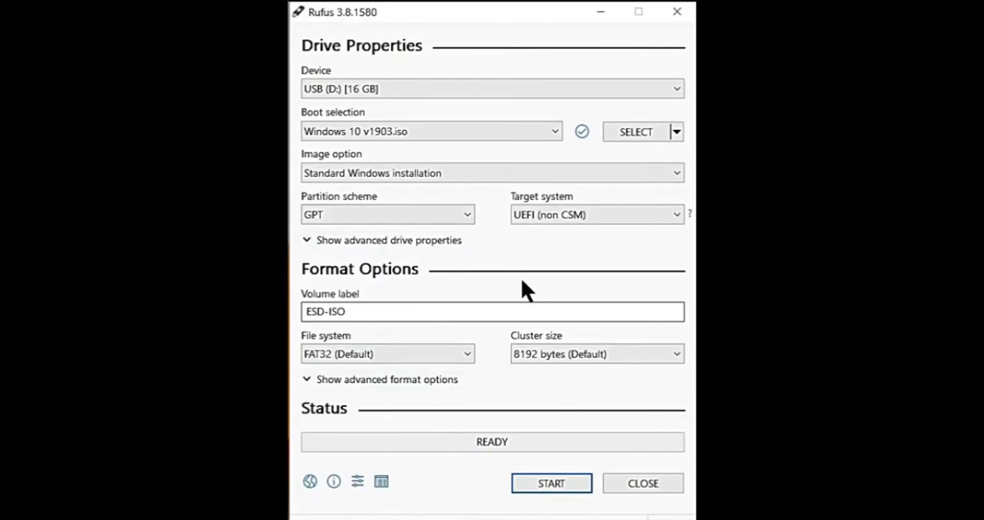
Start writing the image to USB (D:) and confirm the data-destruction warning
{"action": "left_click", "coordinate": [550, 483]}
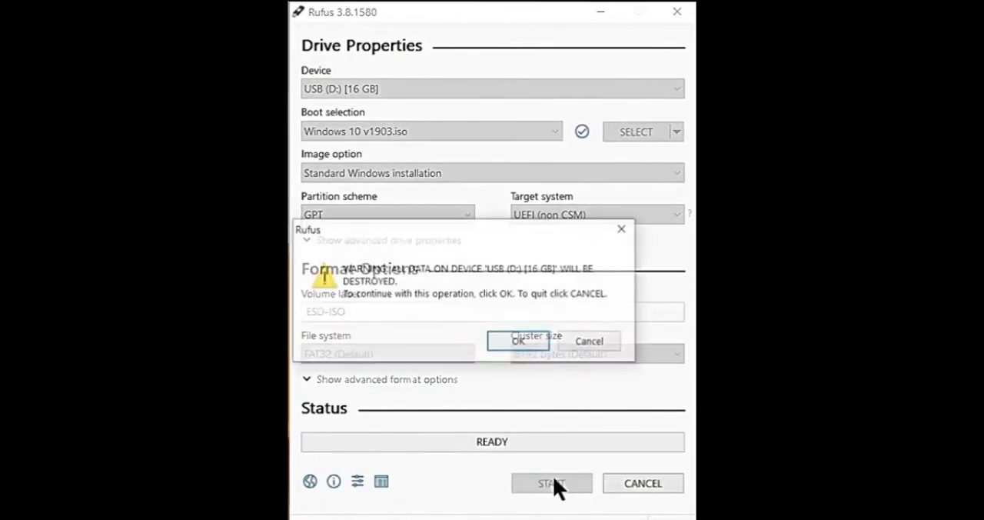
{"action": "left_click", "coordinate": [551, 482]}
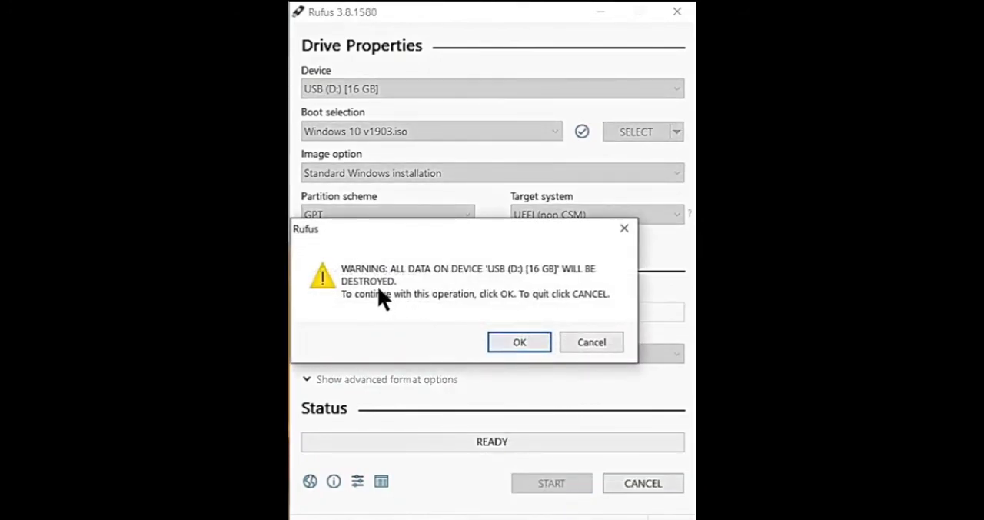
{"action": "mouse_move", "coordinate": [449, 284]}
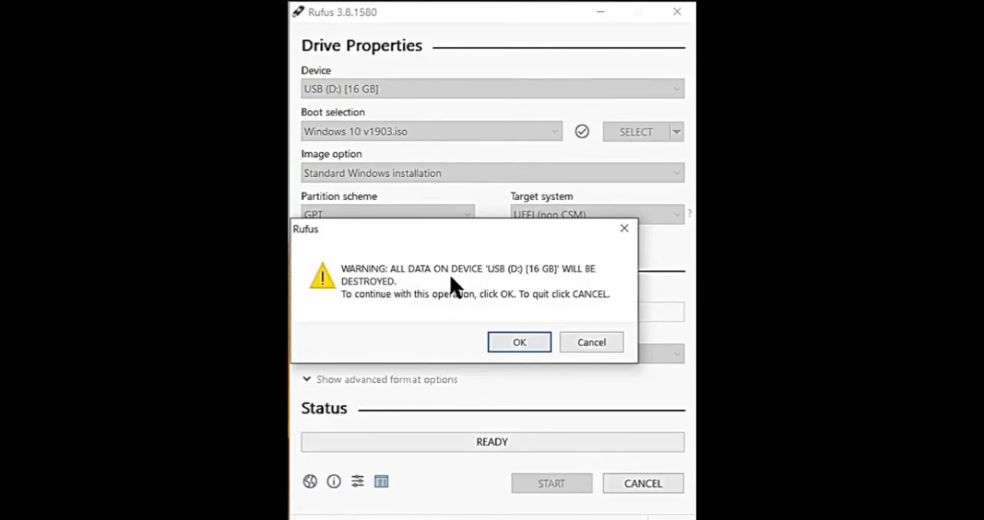
{"action": "left_click", "coordinate": [519, 341]}
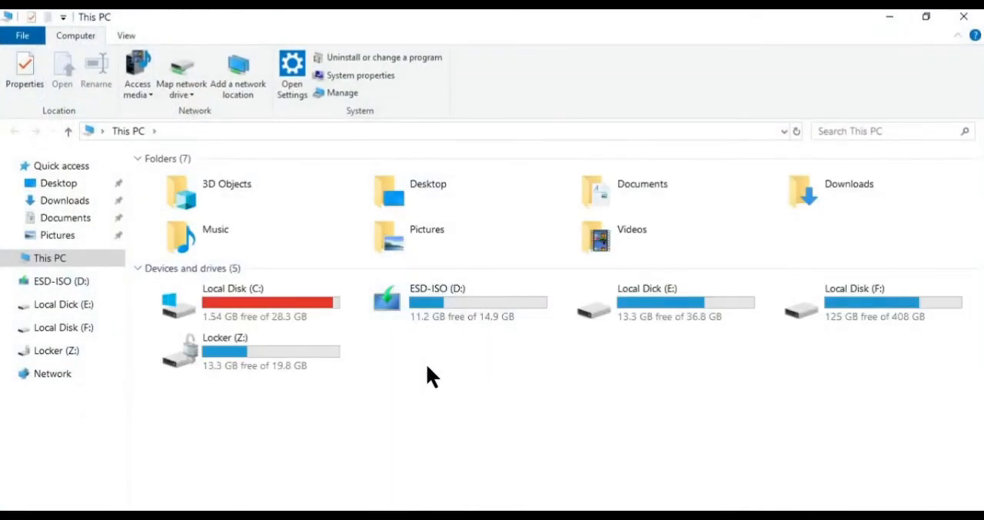
{"action": "mouse_move", "coordinate": [433, 295]}
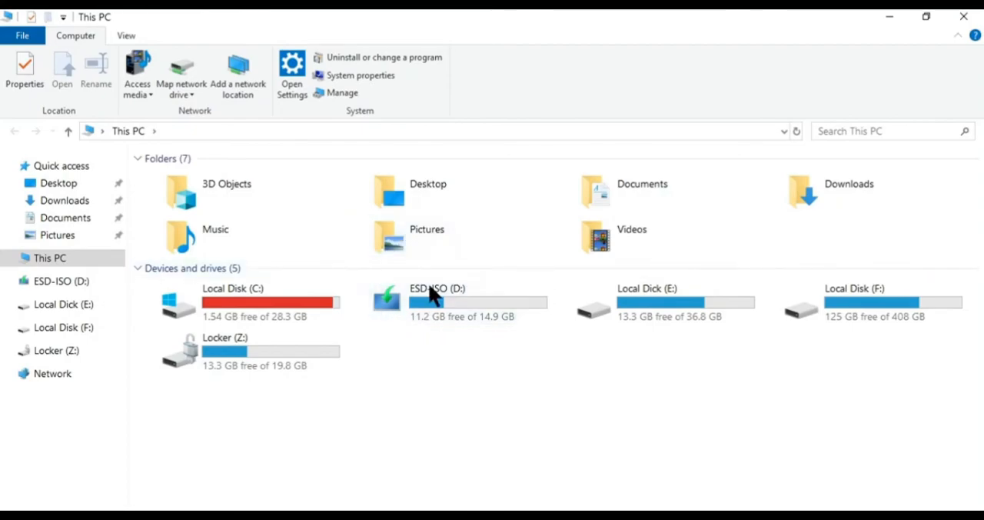
{"action": "mouse_move", "coordinate": [467, 405]}
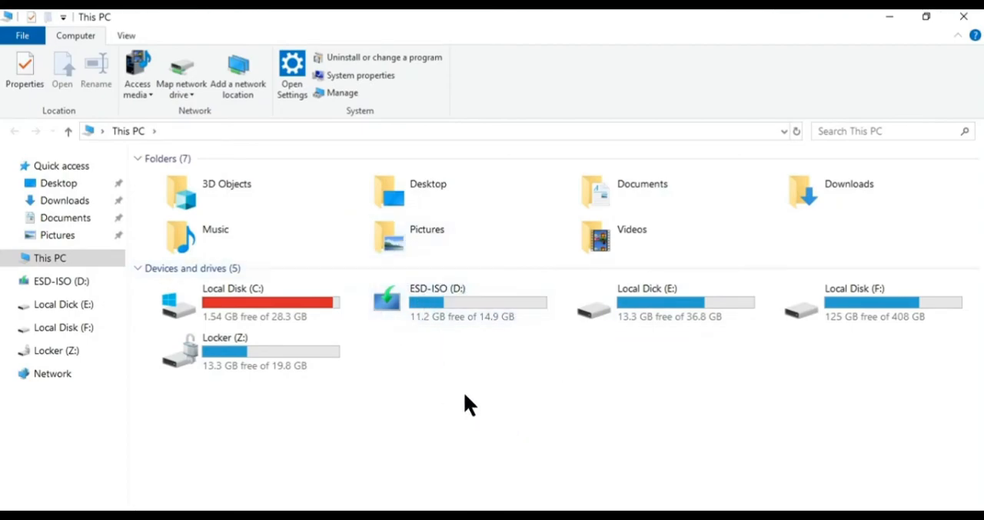
{"action": "mouse_move", "coordinate": [489, 406]}
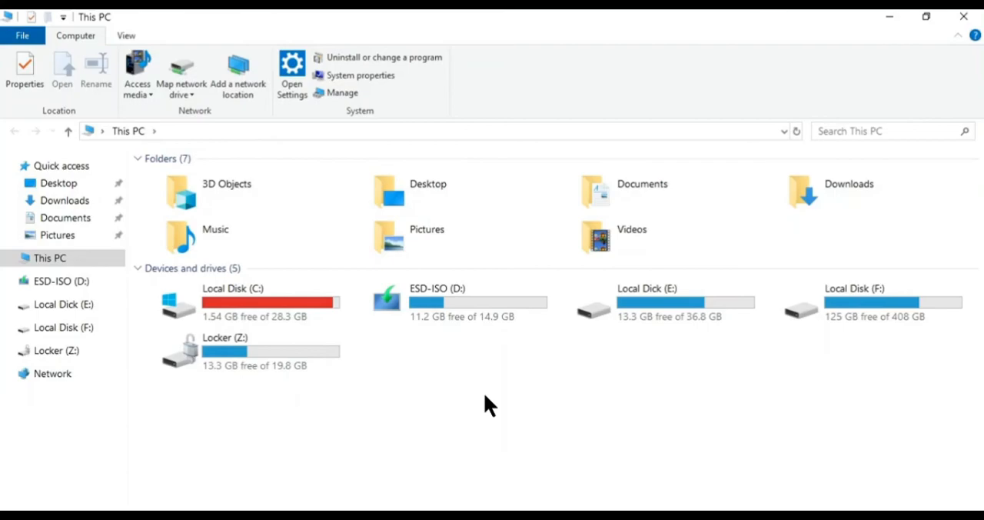
{"action": "mouse_move", "coordinate": [652, 202]}
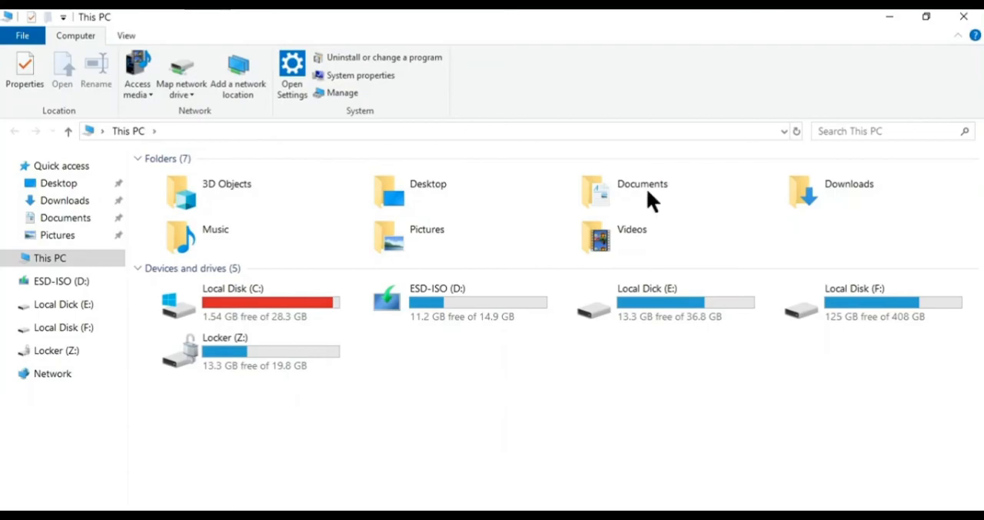
{"action": "mouse_move", "coordinate": [962, 15]}
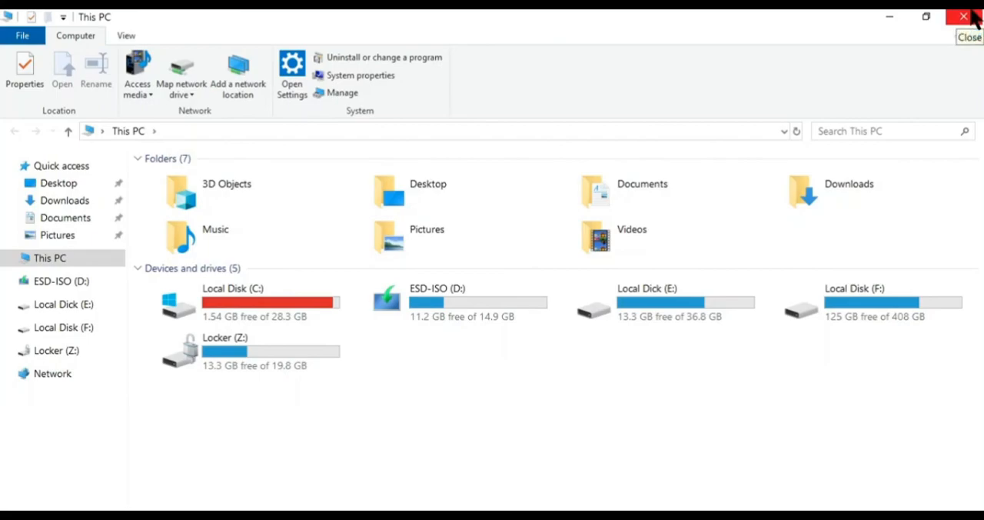